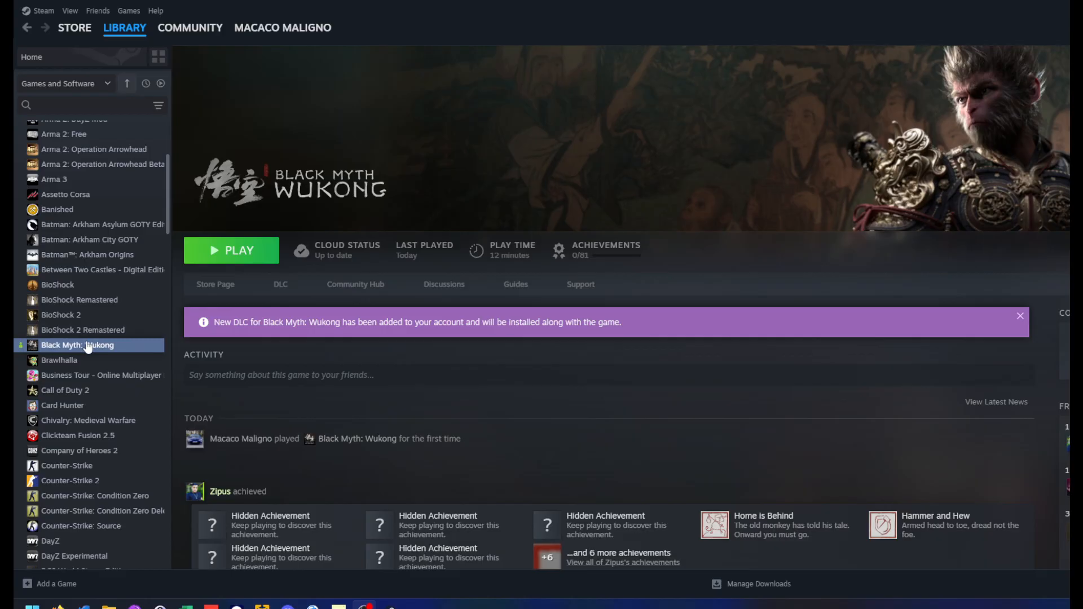
Set Black Myth: Wukong's controller override to Enable Steam Input and close its properties.
{"action": "right_click", "coordinate": [77, 346]}
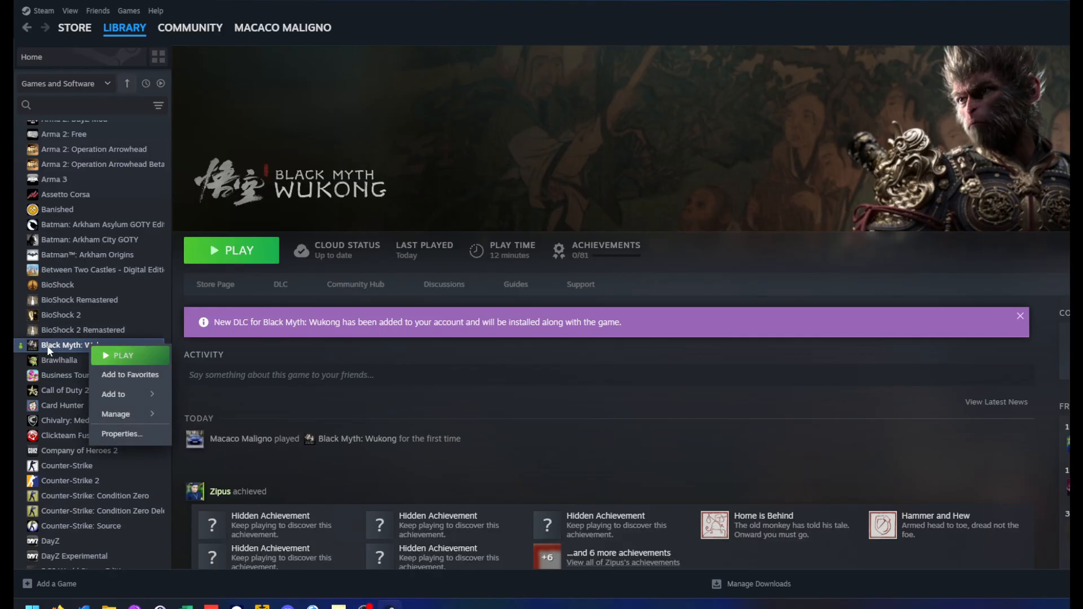
{"action": "left_click", "coordinate": [121, 433]}
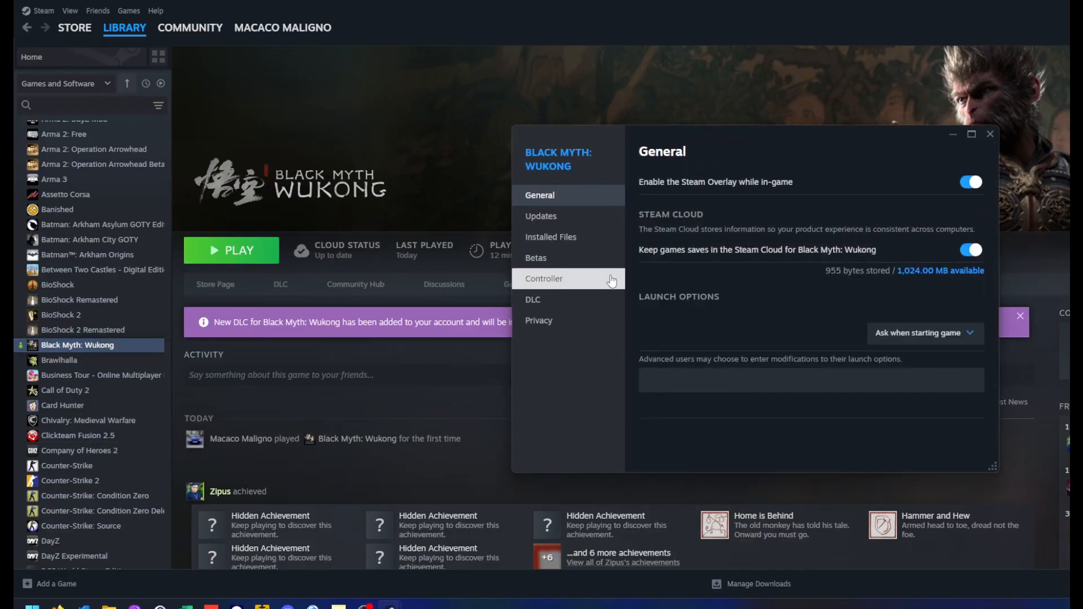
{"action": "left_click", "coordinate": [544, 279]}
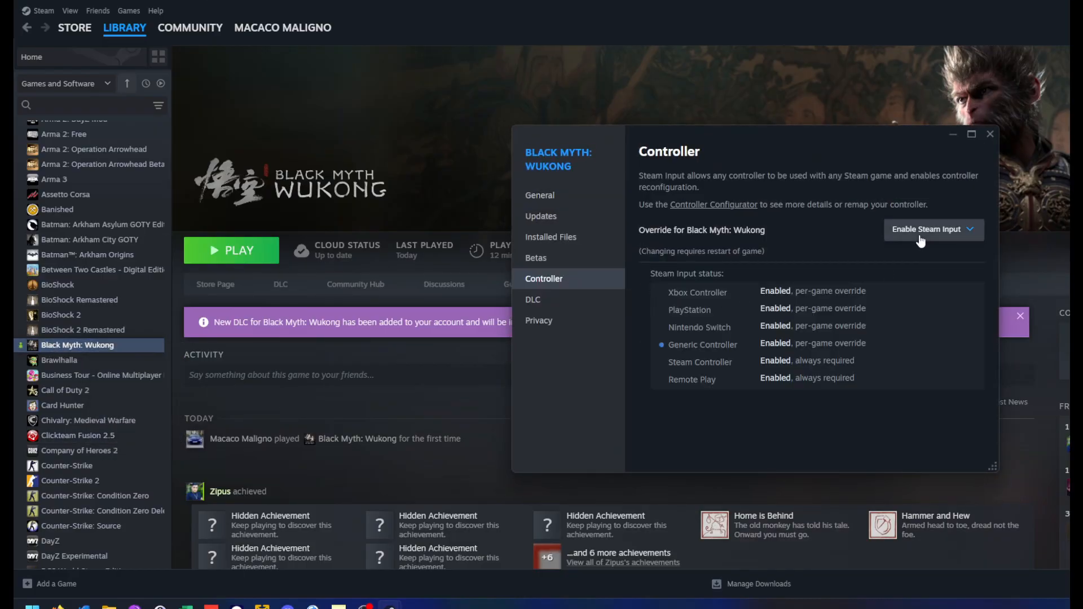
{"action": "left_click", "coordinate": [932, 229]}
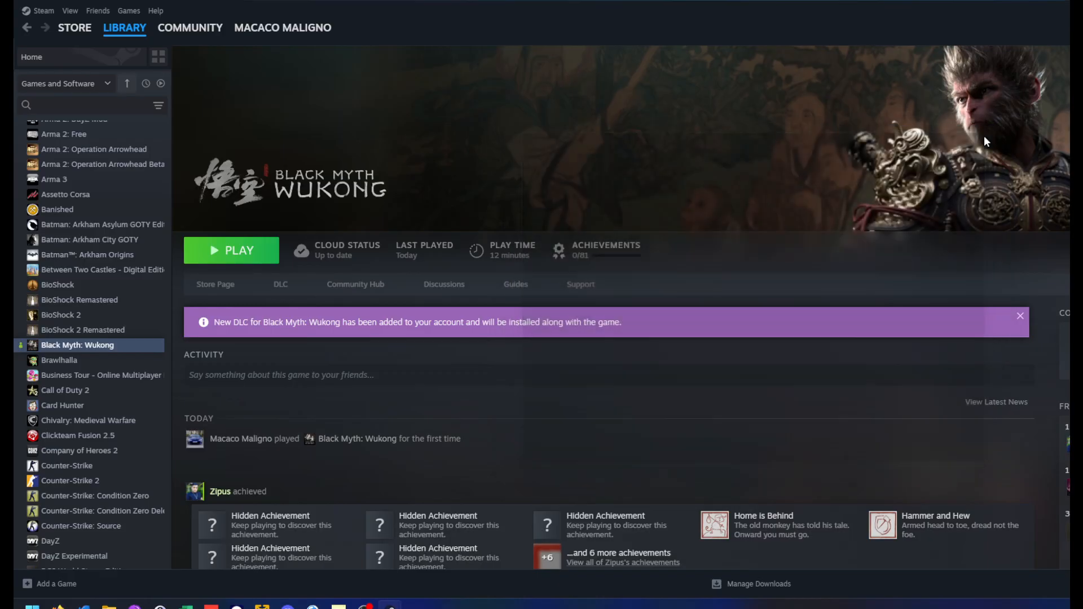
Go to the Controller page of Steam's global settings.
{"action": "left_click", "coordinate": [42, 10]}
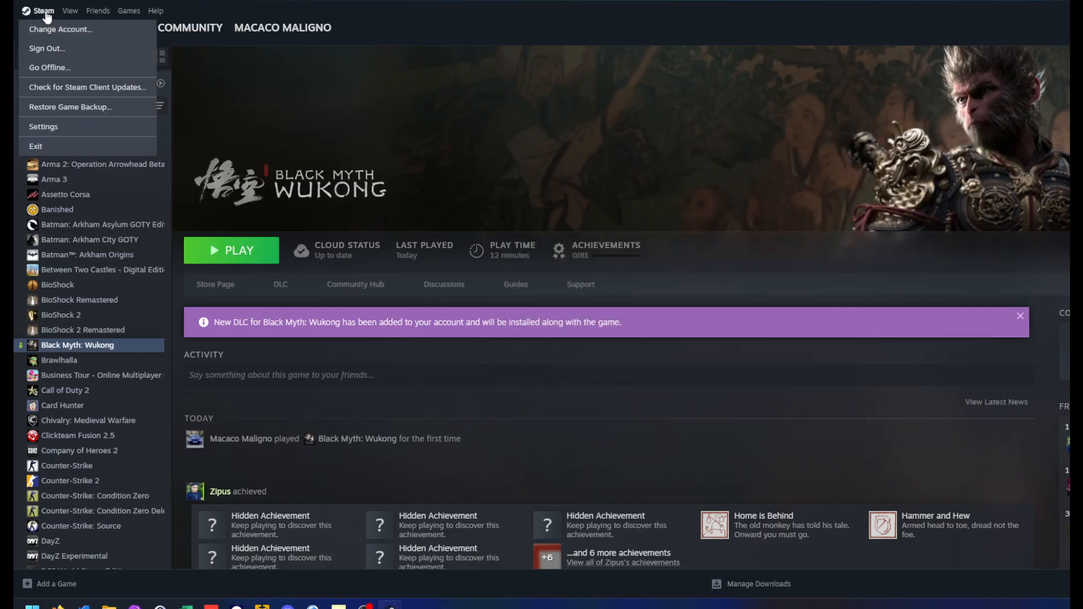
{"action": "mouse_move", "coordinate": [60, 131]}
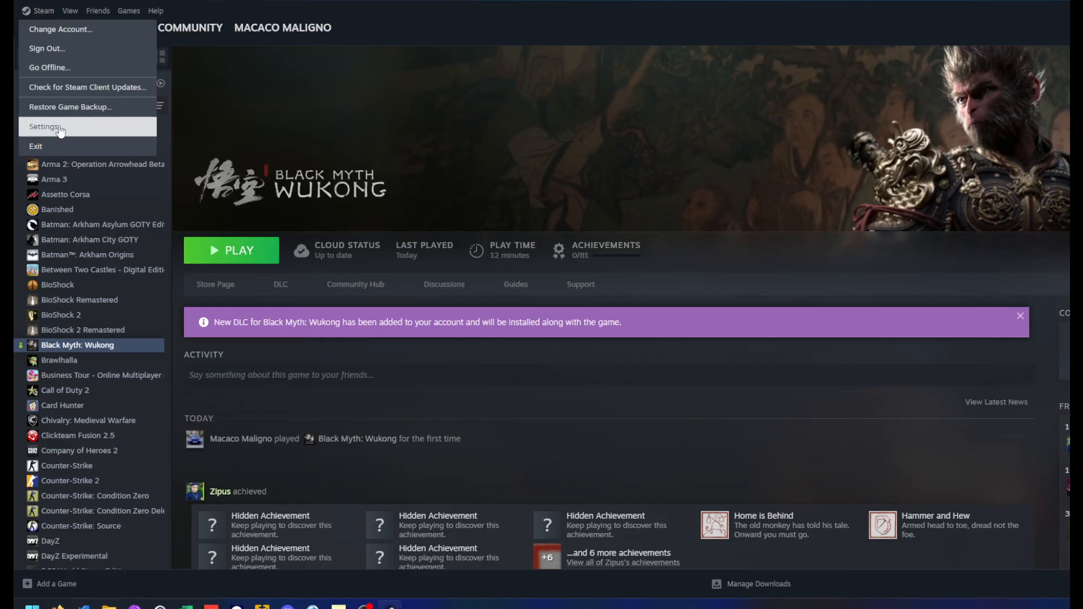
{"action": "left_click", "coordinate": [44, 126]}
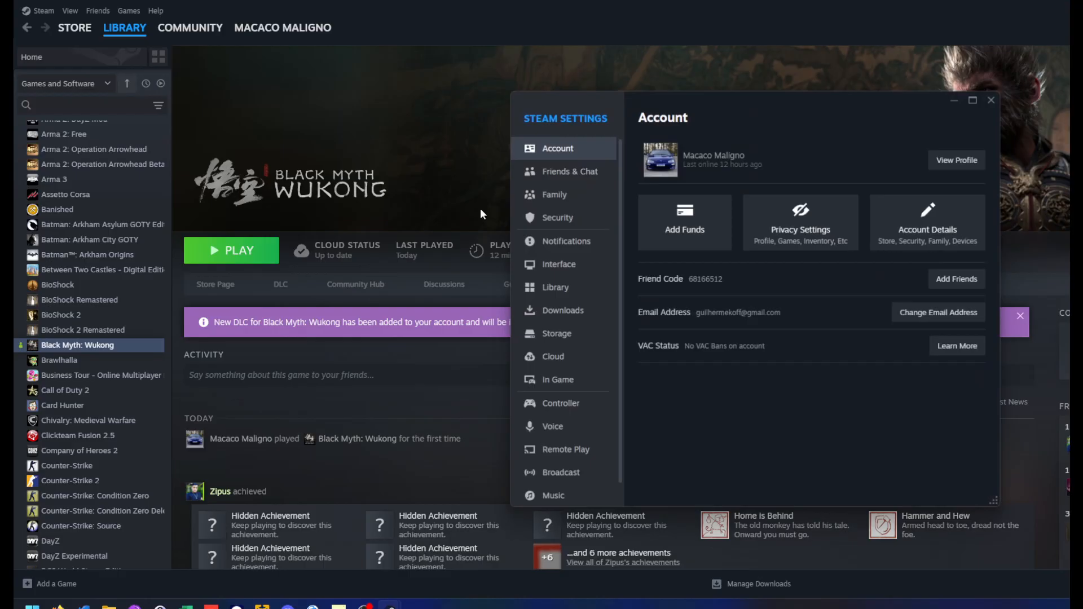
{"action": "left_click", "coordinate": [559, 404]}
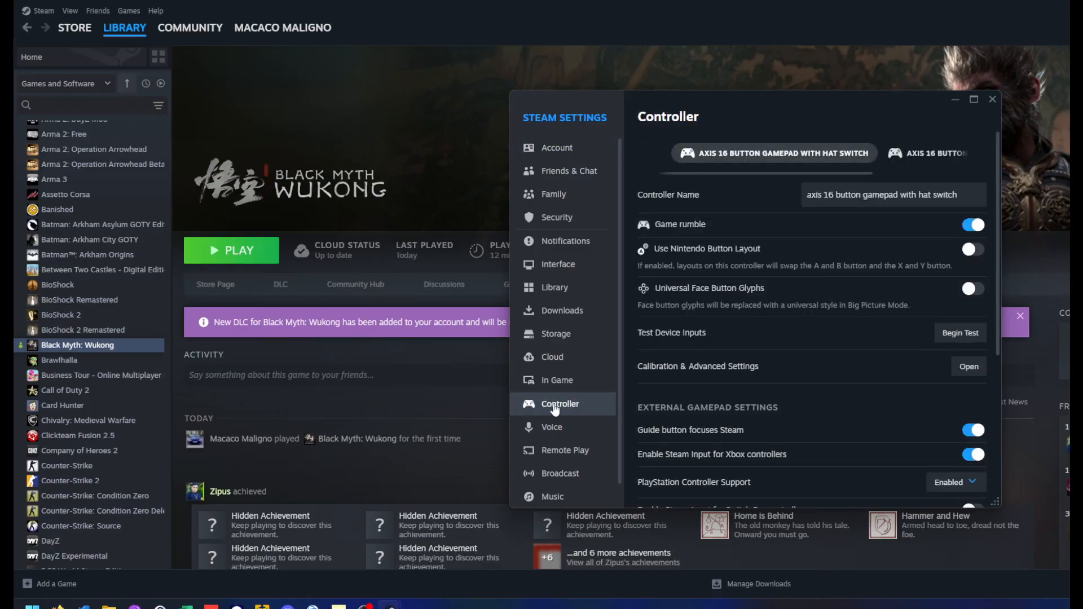
Toggle Steam Input for generic controllers off and on, and review PlayStation controller support.
{"action": "scroll", "scroll_direction": "down", "scroll_amount": 3}
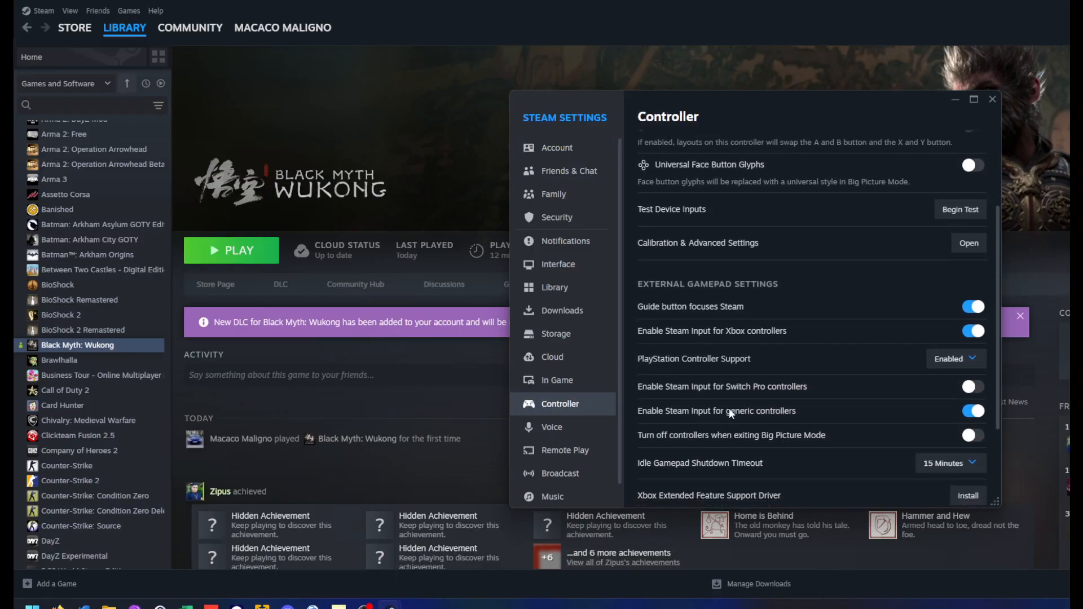
{"action": "scroll", "scroll_direction": "down", "scroll_amount": 3}
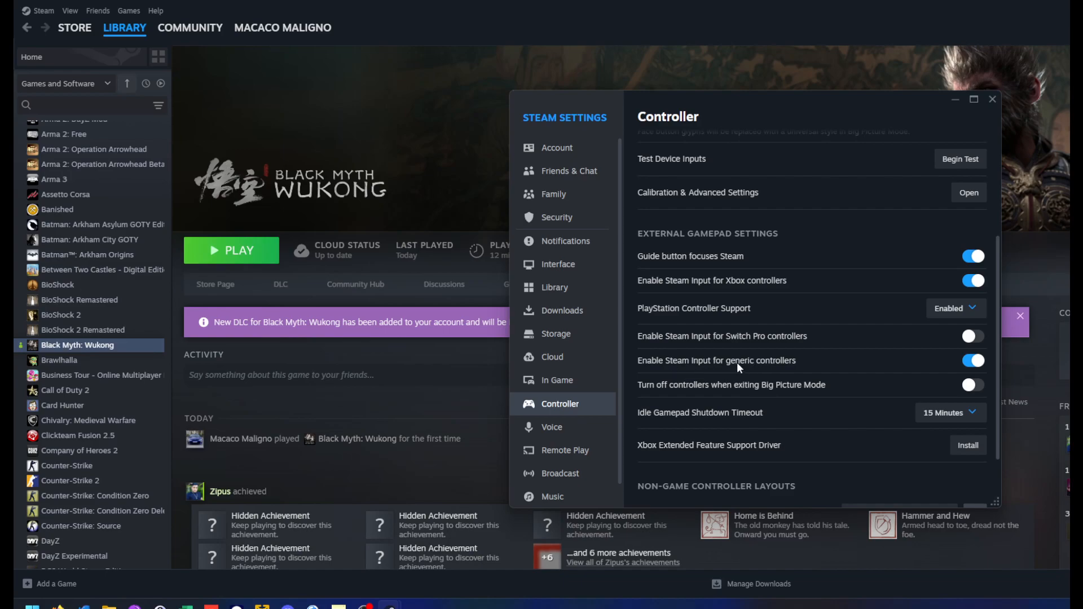
{"action": "left_click", "coordinate": [971, 361]}
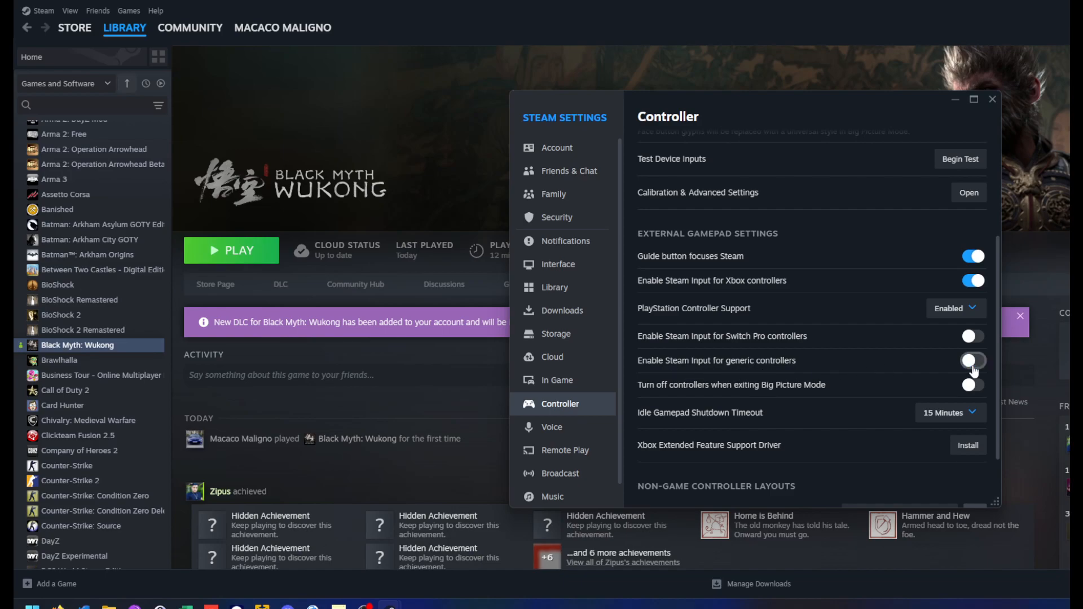
{"action": "left_click", "coordinate": [970, 361]}
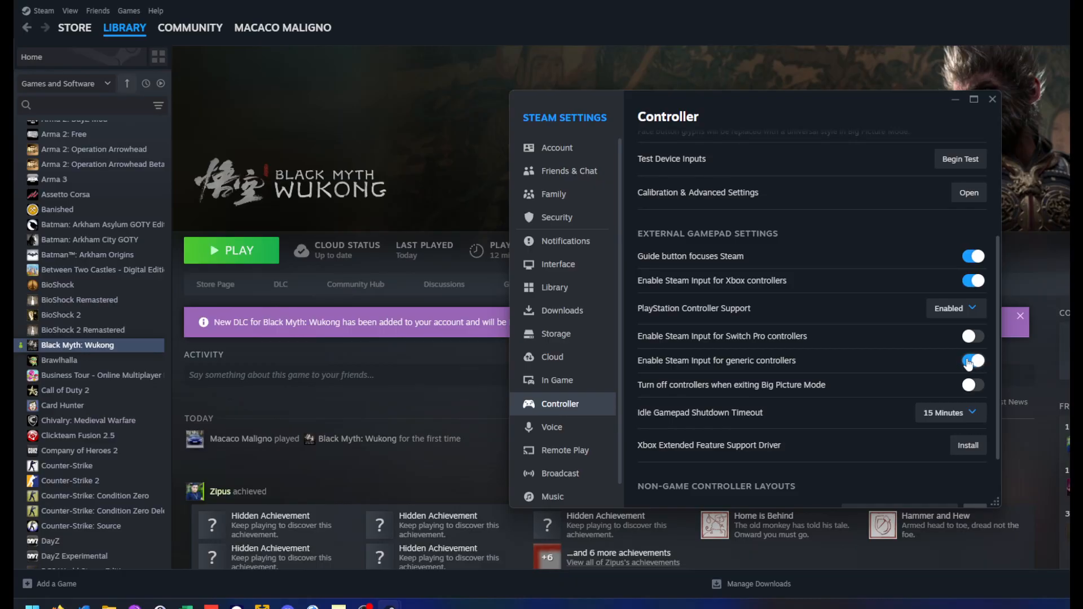
{"action": "left_click", "coordinate": [974, 359]}
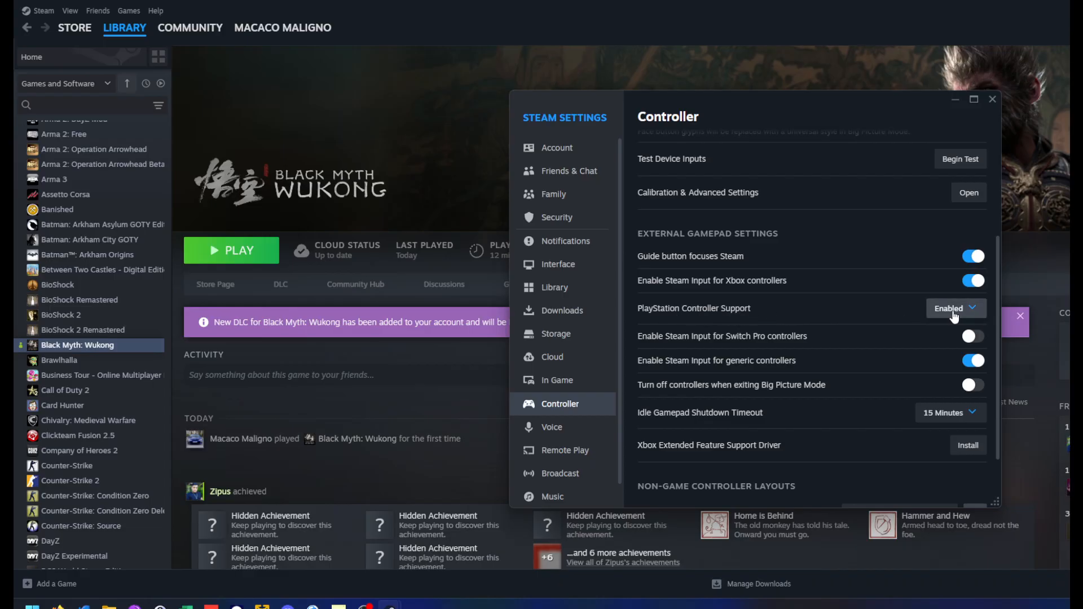
{"action": "left_click", "coordinate": [956, 308]}
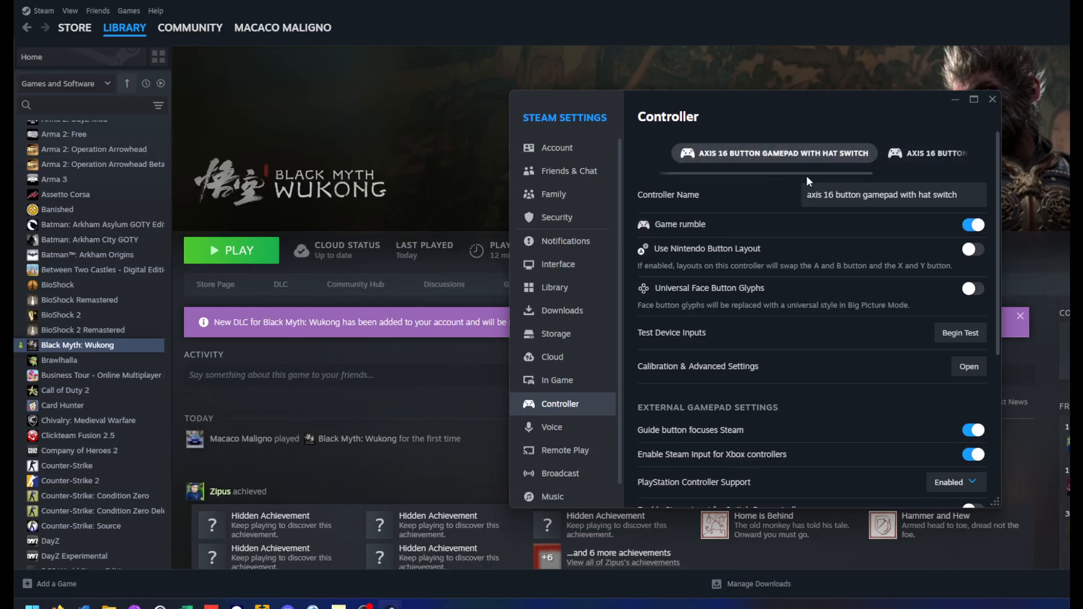
{"action": "mouse_move", "coordinate": [970, 351]}
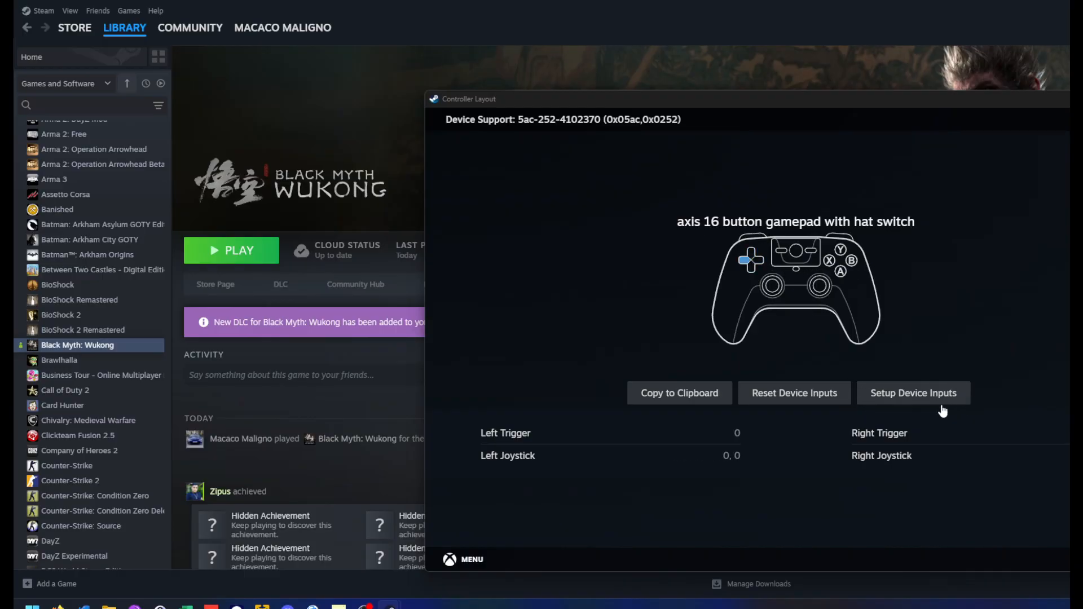
{"action": "mouse_move", "coordinate": [912, 404]}
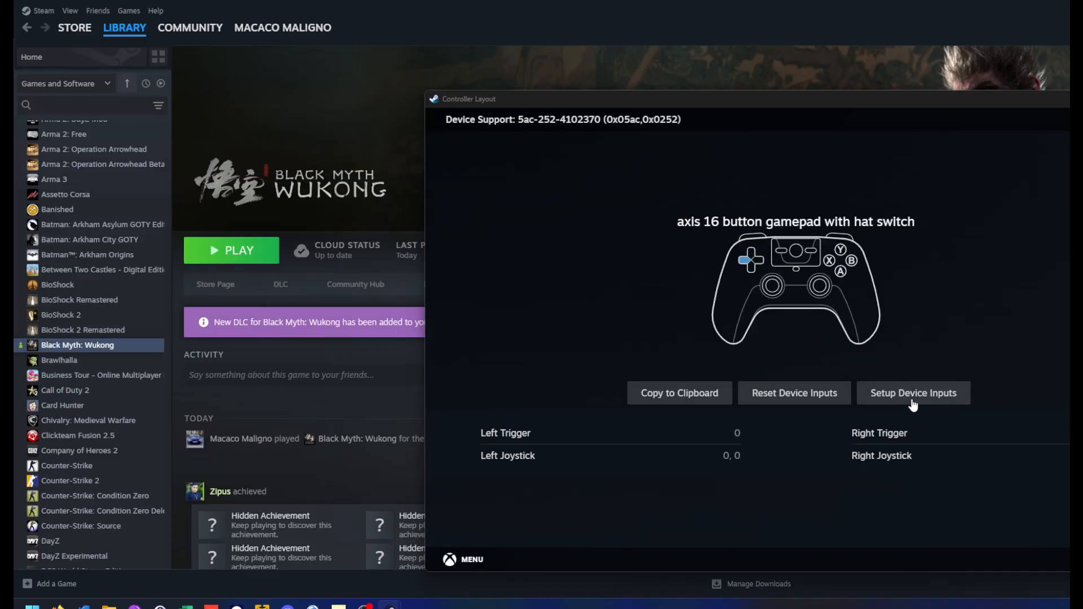
Begin Setup Device Inputs for the gamepad, then cancel back to the layout overview.
{"action": "left_click", "coordinate": [911, 393]}
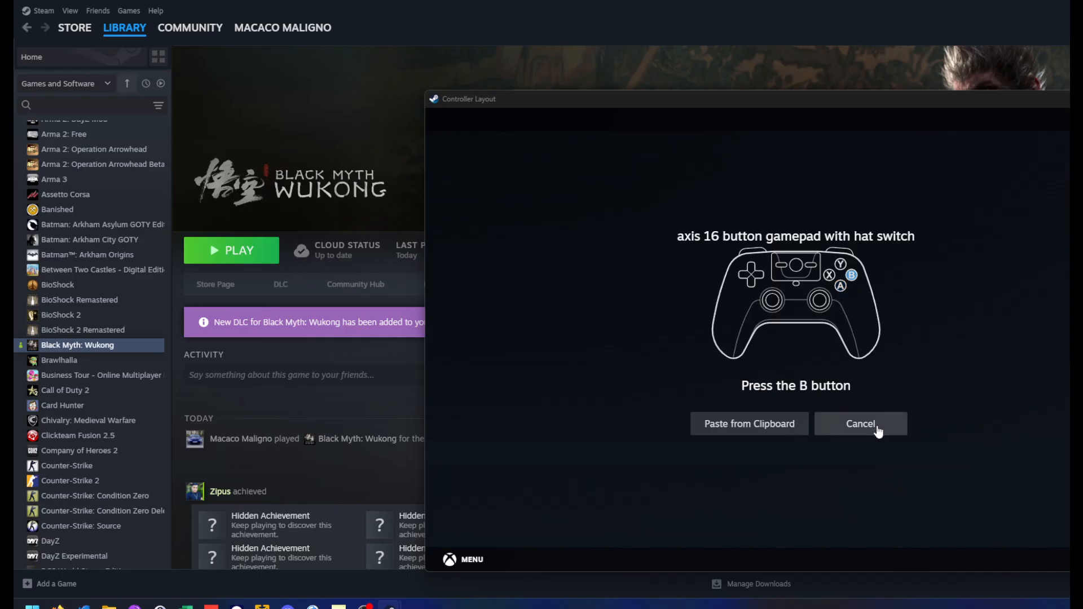
{"action": "left_click", "coordinate": [859, 423]}
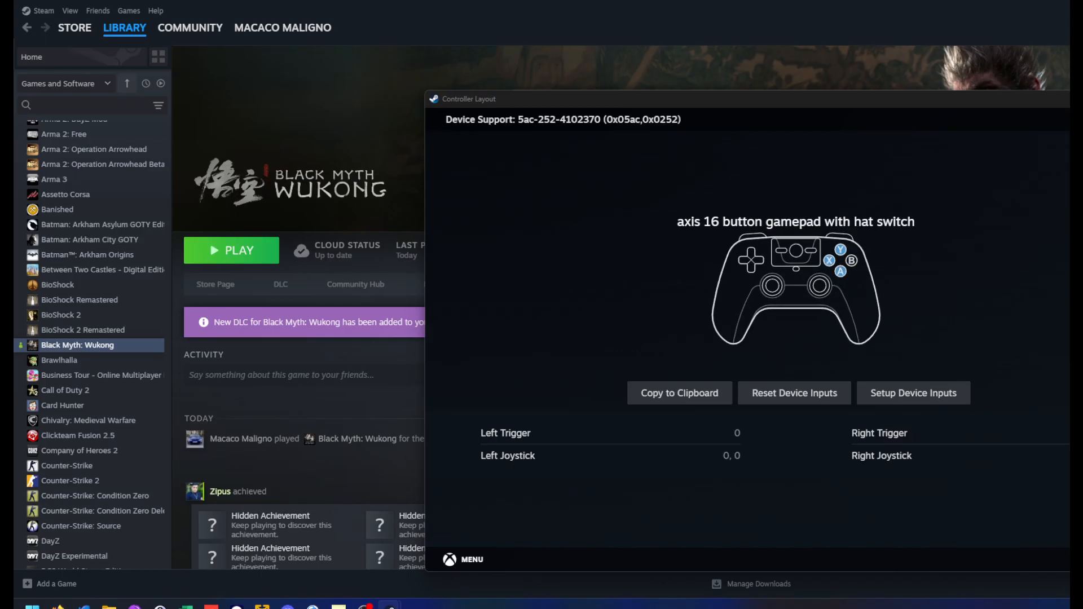